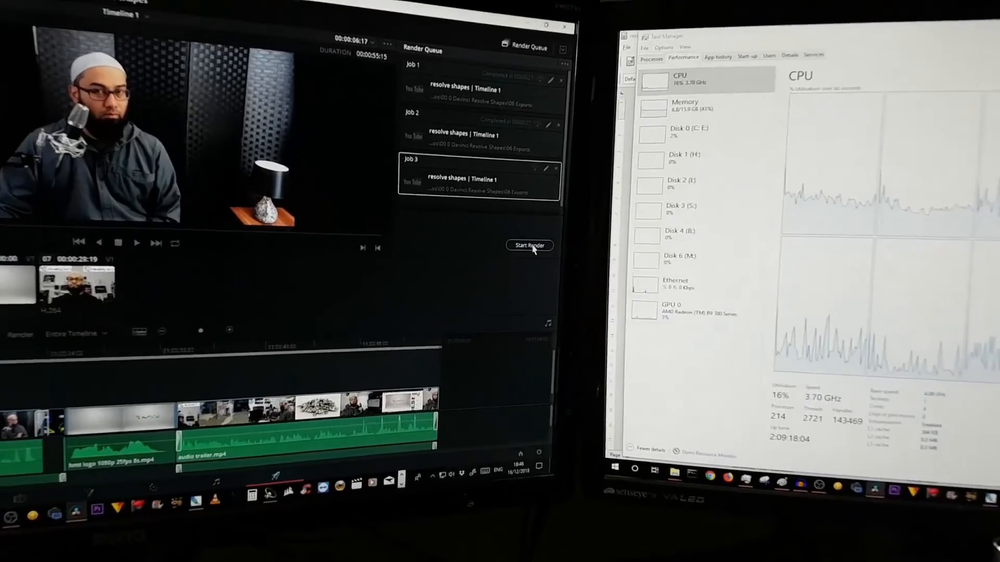
- Start rendering the Deliver page's render queue so Job 3 begins rendering
click(530, 245)
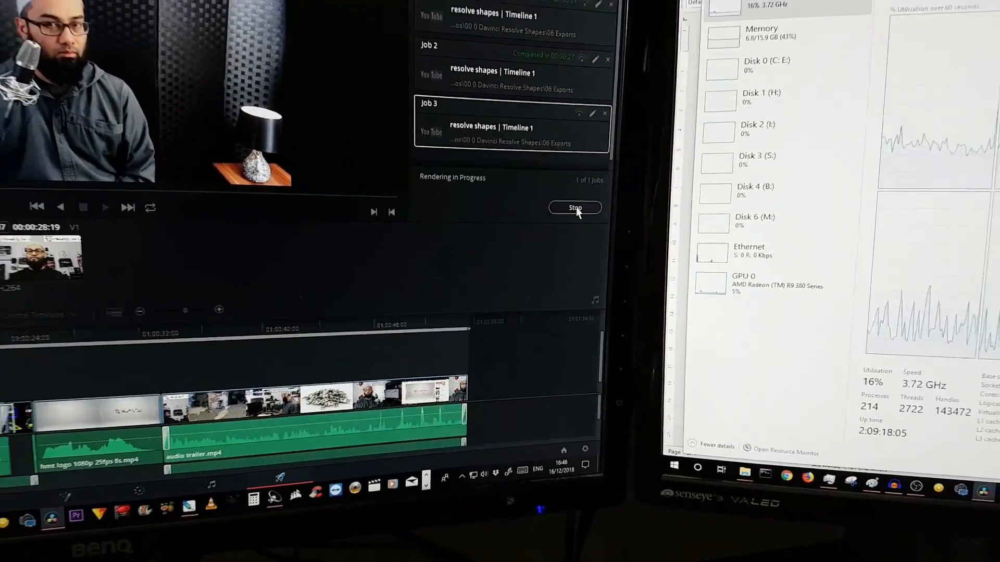